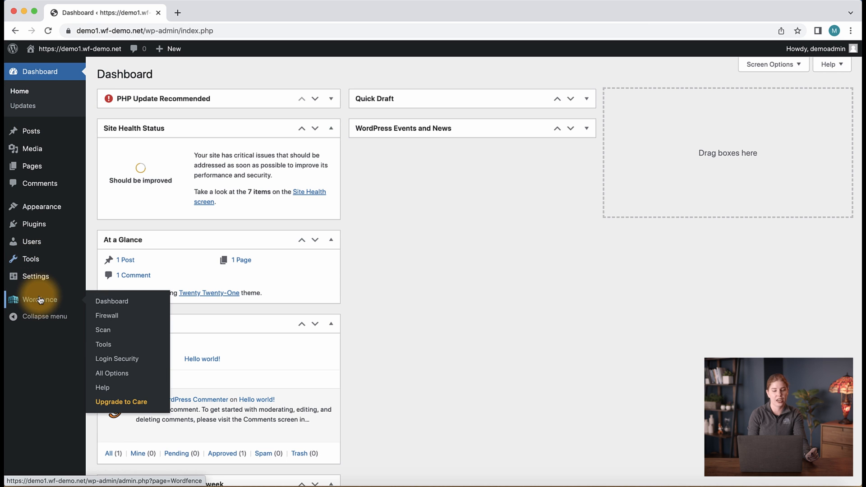
Open Wordfence Login Security and switch to its Settings tab
{"action": "left_click", "coordinate": [116, 358]}
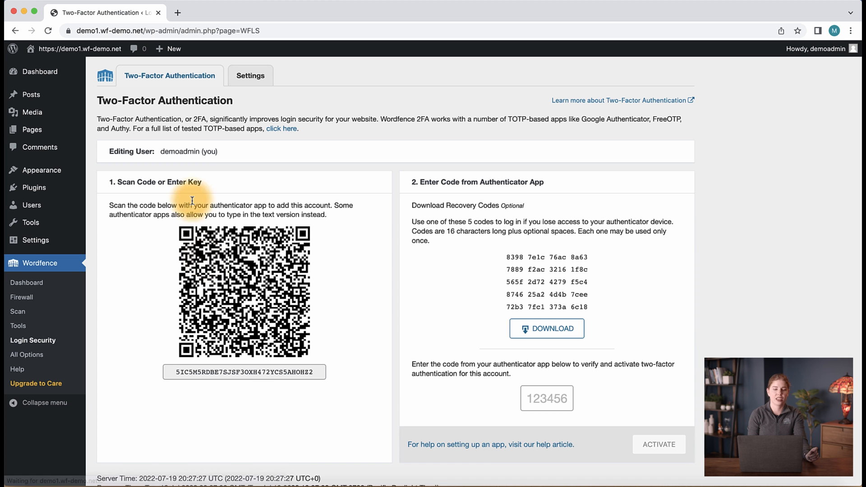
{"action": "left_click", "coordinate": [250, 76]}
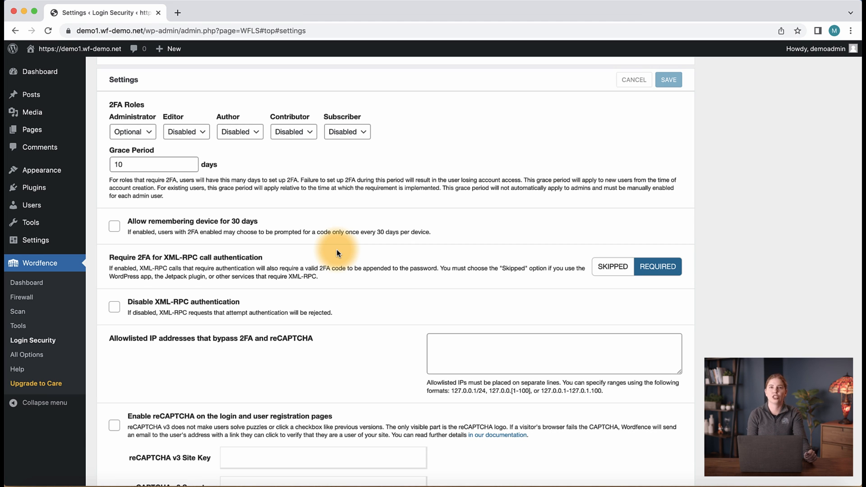
{"action": "mouse_move", "coordinate": [92, 302]}
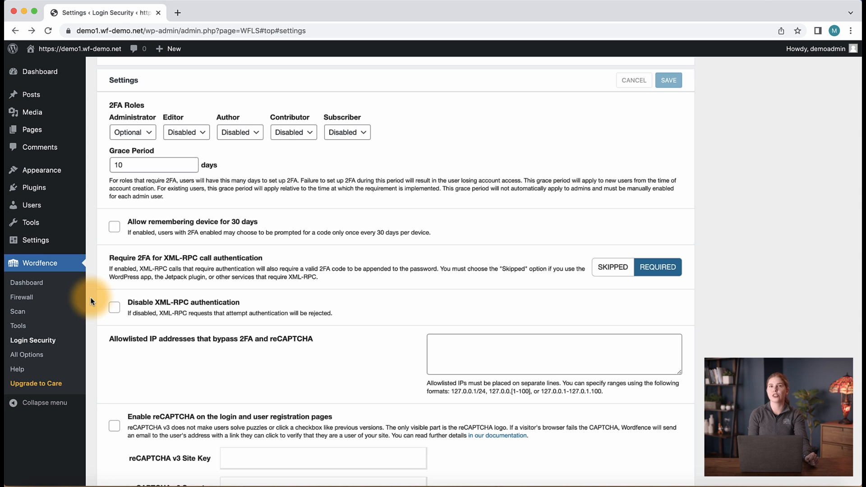
{"action": "mouse_move", "coordinate": [91, 303]}
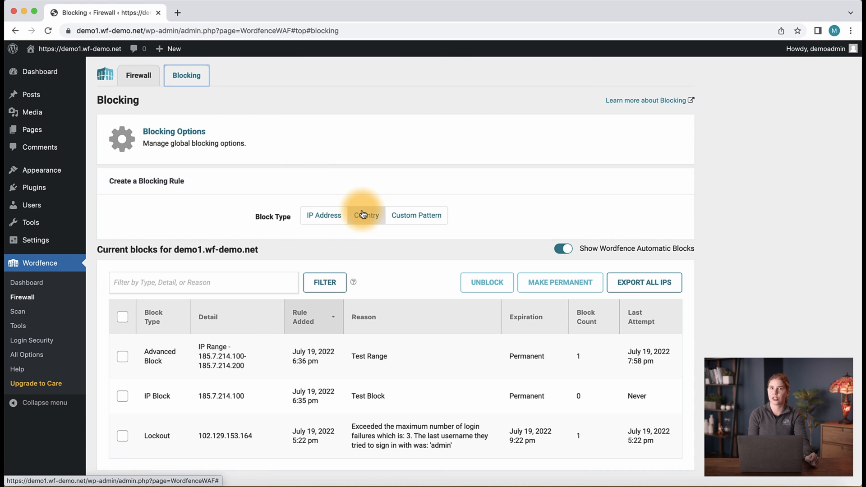
{"action": "left_click", "coordinate": [364, 215]}
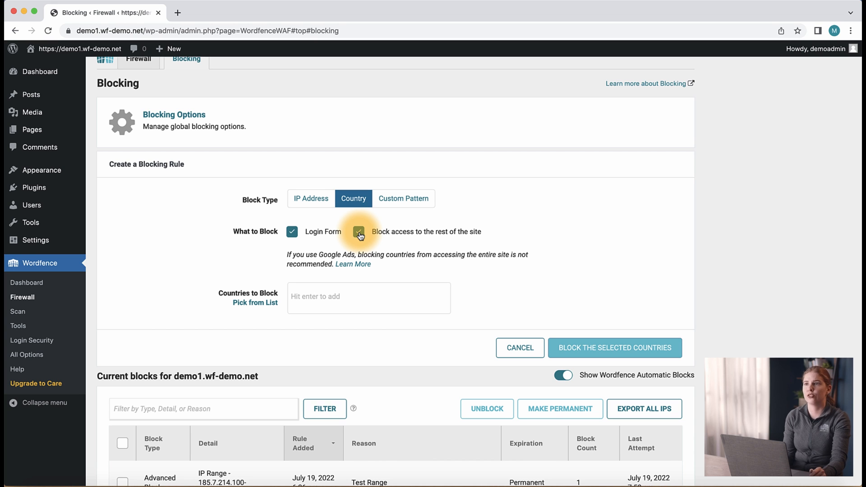
{"action": "left_click", "coordinate": [357, 231]}
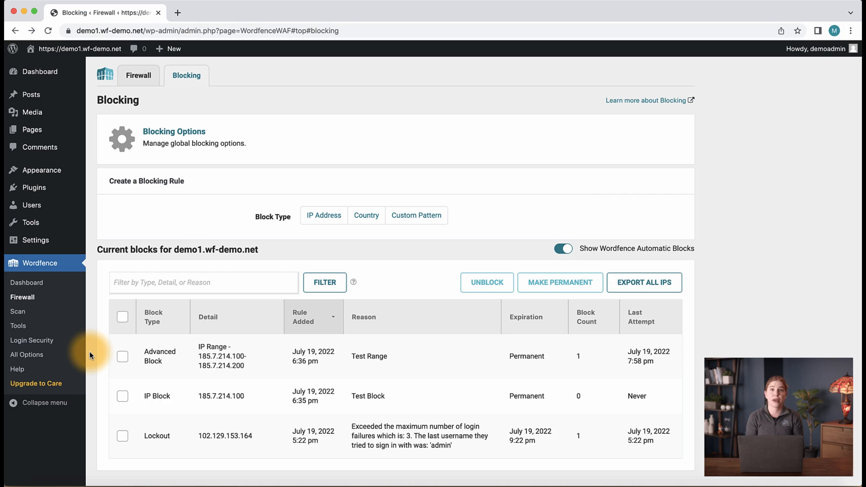
{"action": "mouse_move", "coordinate": [26, 354]}
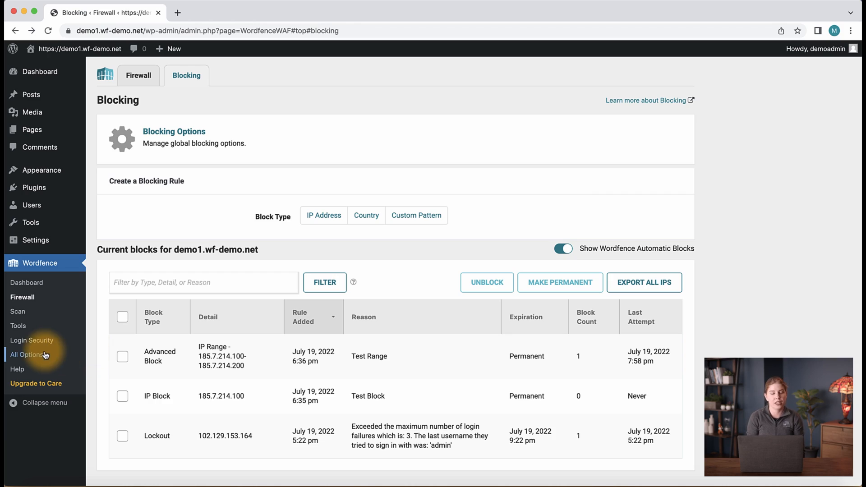
Scroll Wordfence All Options to Brute Force Protection, toggle invalid-username lockout back off, keep 20 failures
{"action": "left_click", "coordinate": [27, 355]}
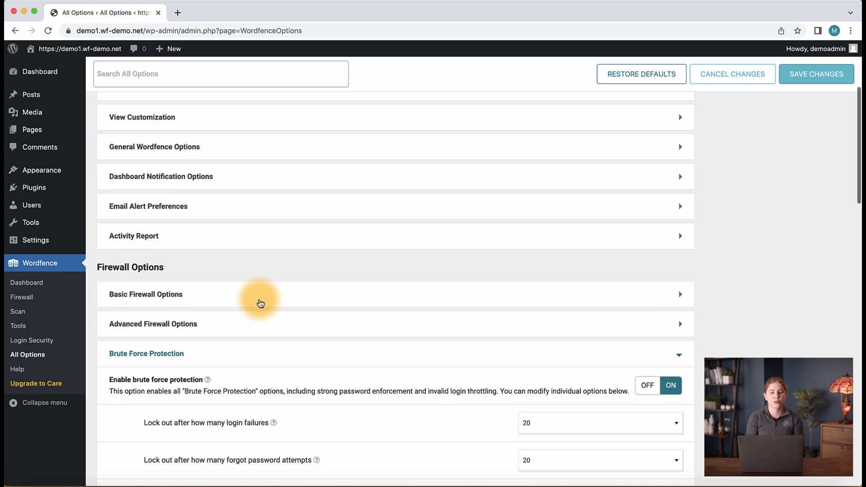
{"action": "scroll", "scroll_direction": "down", "scroll_amount": 3}
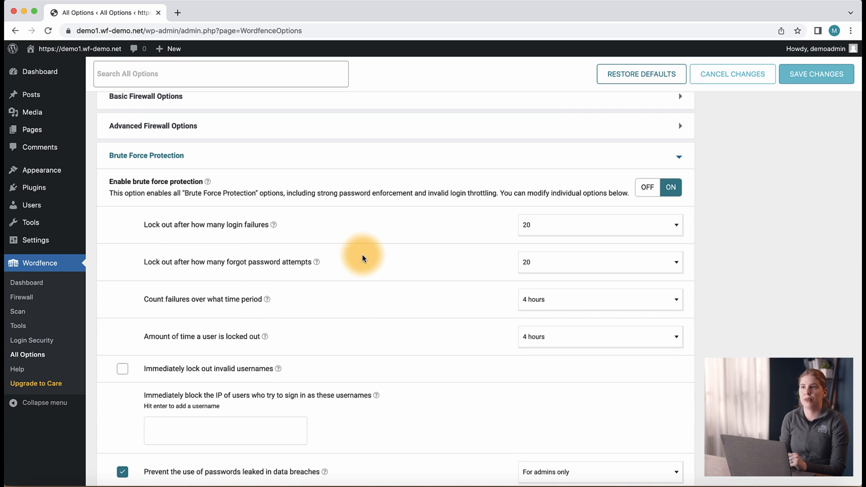
{"action": "left_click", "coordinate": [123, 368]}
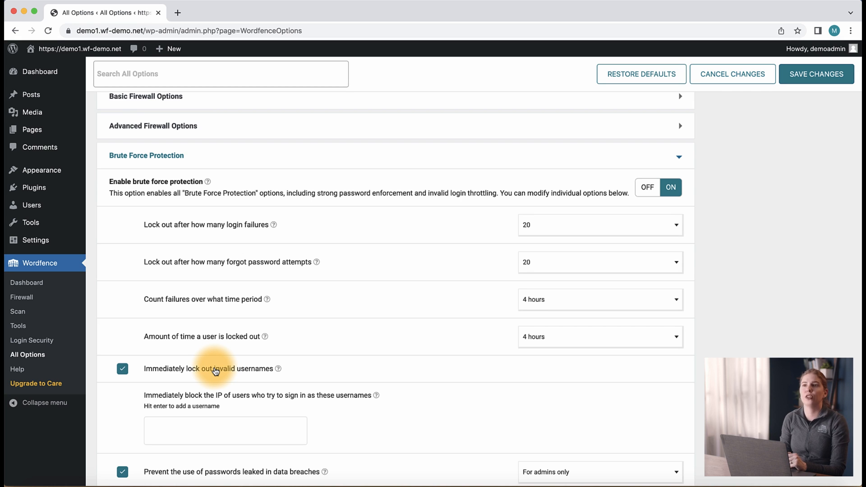
{"action": "left_click", "coordinate": [122, 369]}
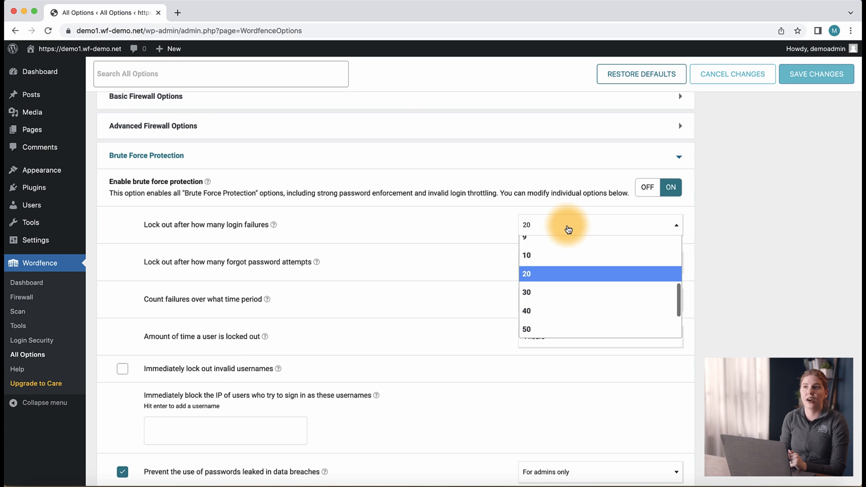
{"action": "left_click", "coordinate": [526, 274]}
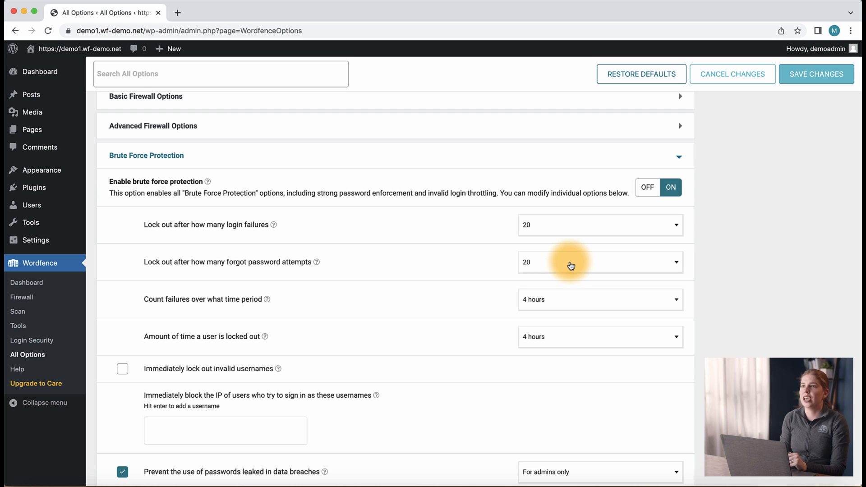